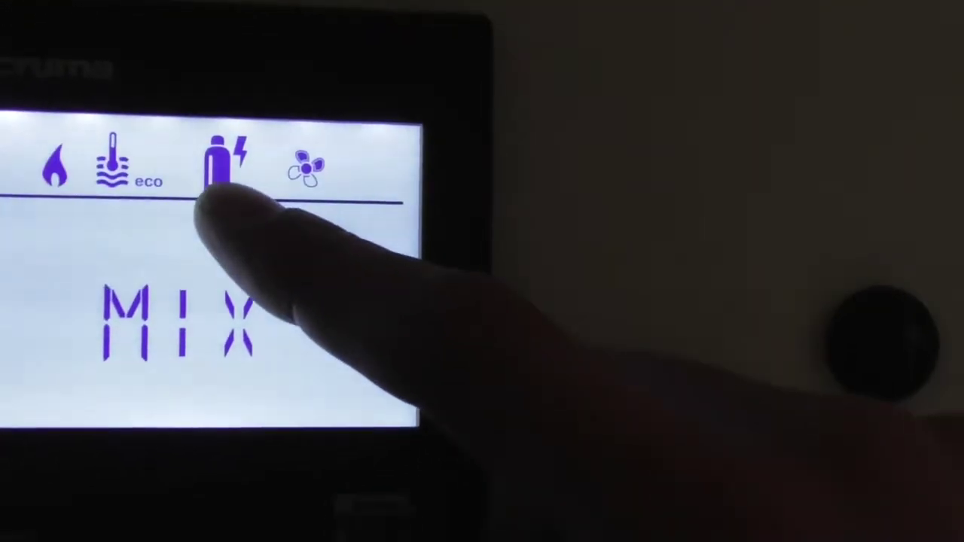
Step: Switch the heater's energy source to MIX 1, gas plus one kilowatt electric
left_click(226, 154)
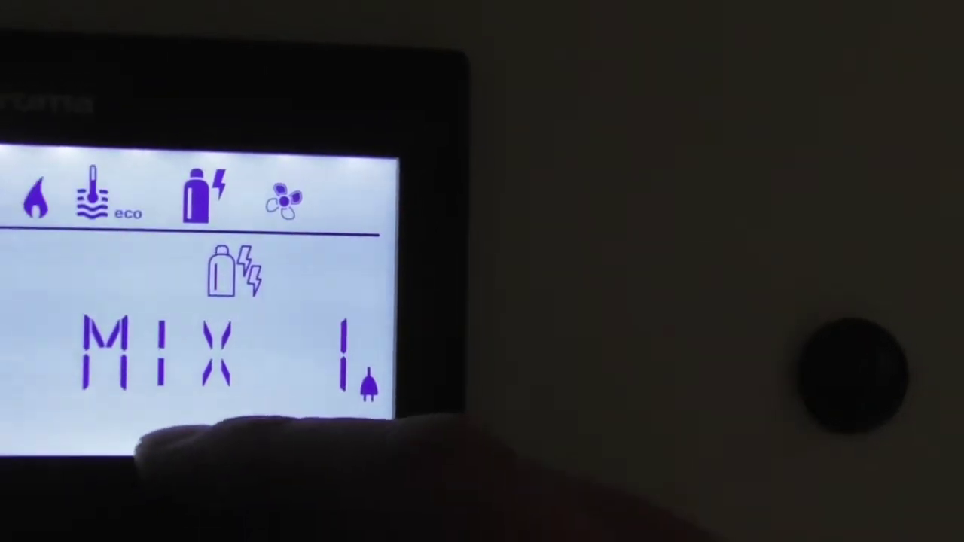